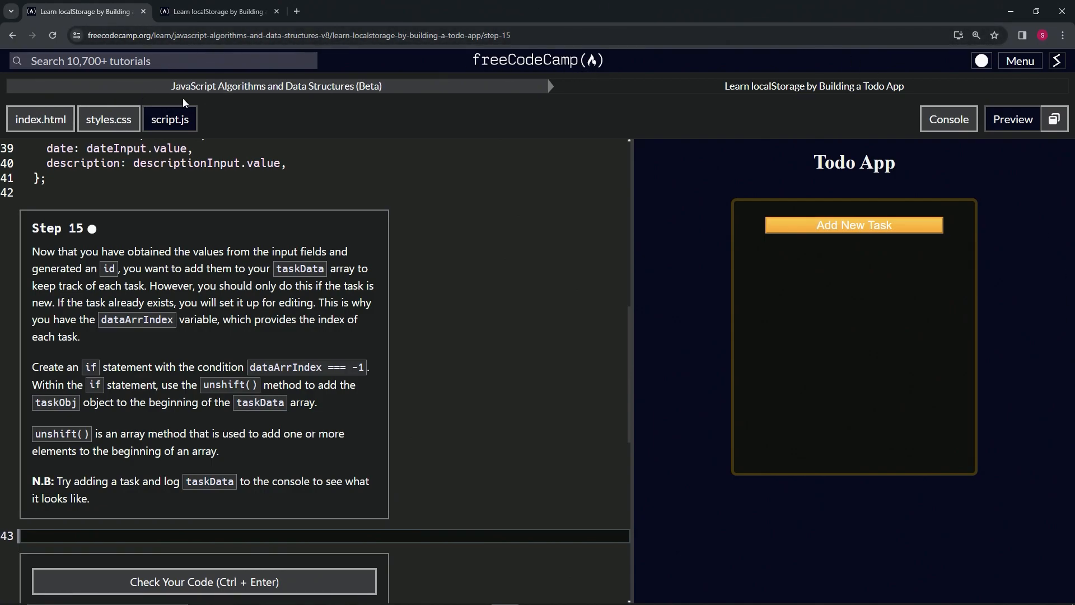
mouse_move(814, 86)
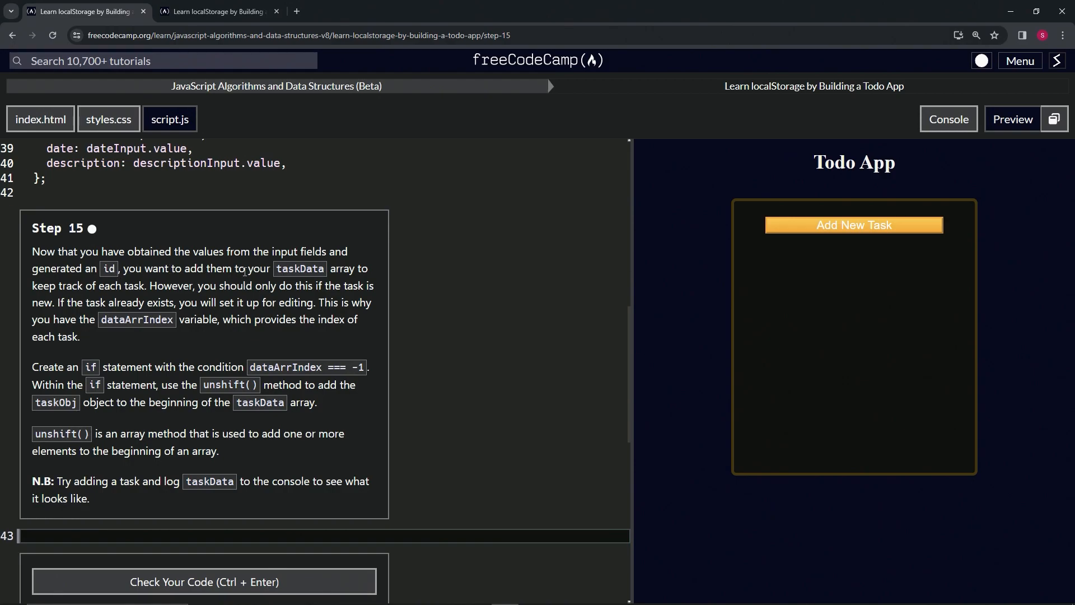
mouse_move(63, 298)
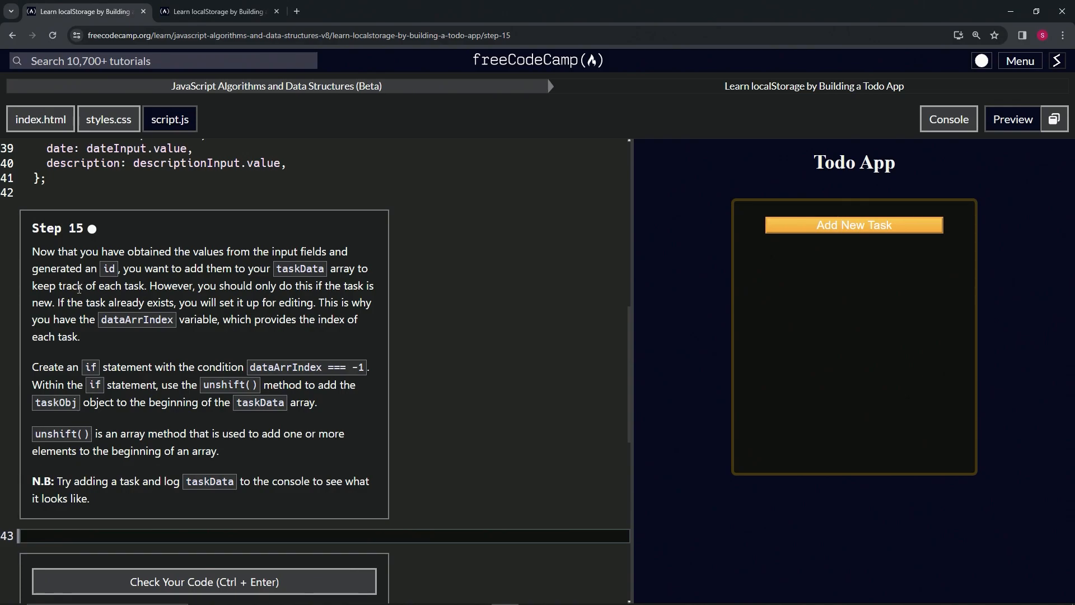
mouse_move(322, 289)
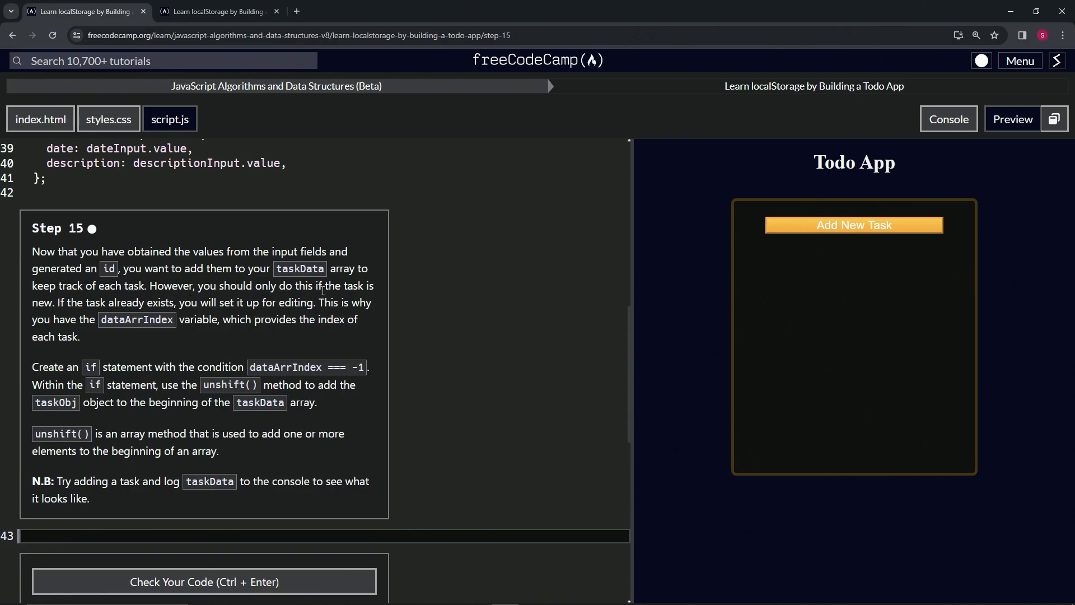
mouse_move(66, 313)
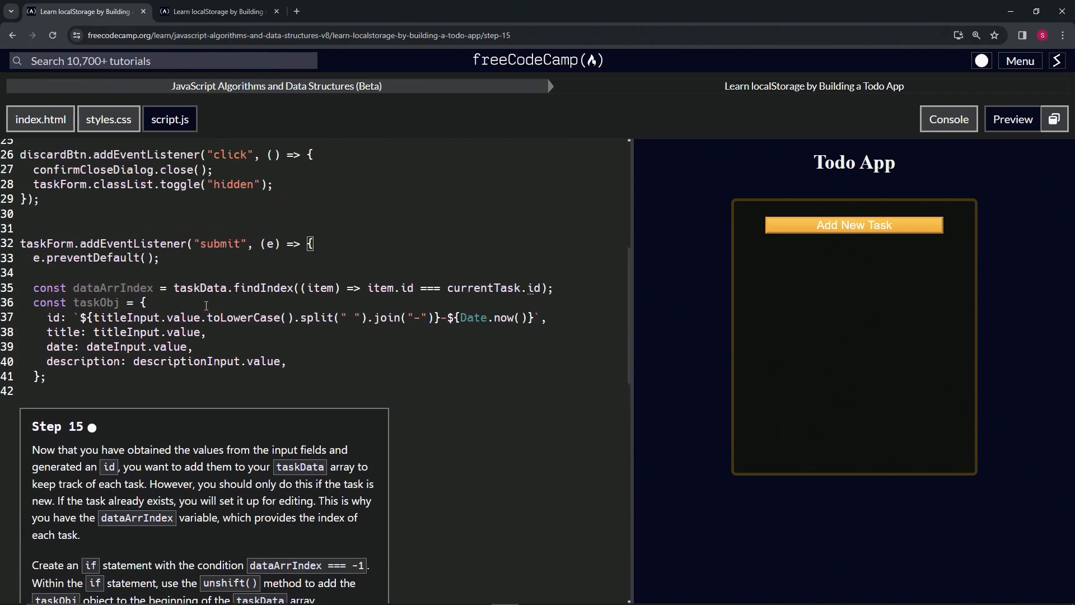
Step: Scroll through the lesson page showing the finished Todo App preview
scroll("down", 3)
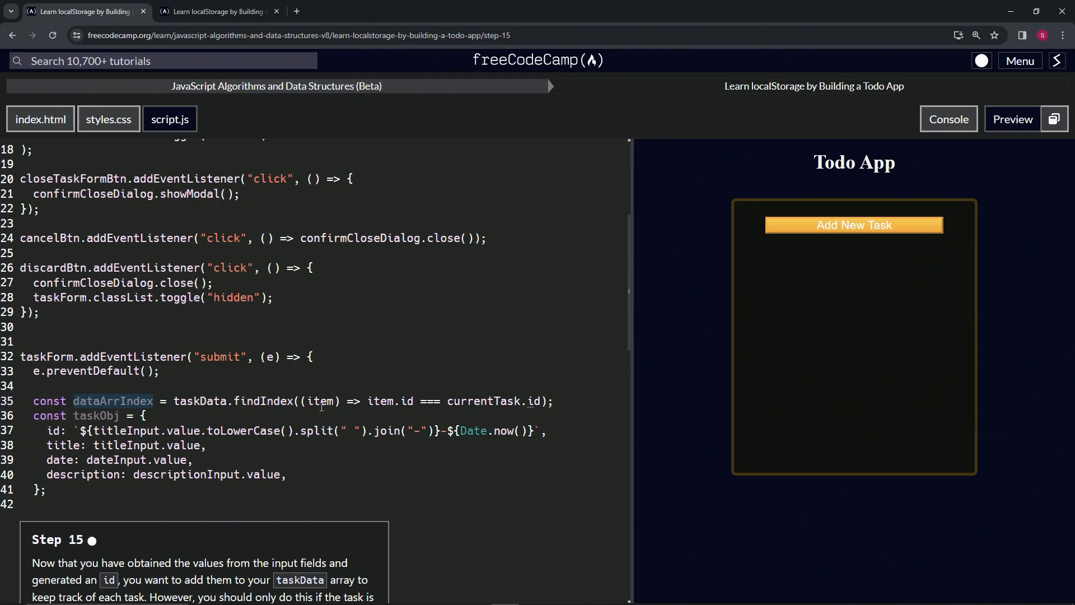
scroll("up", 3)
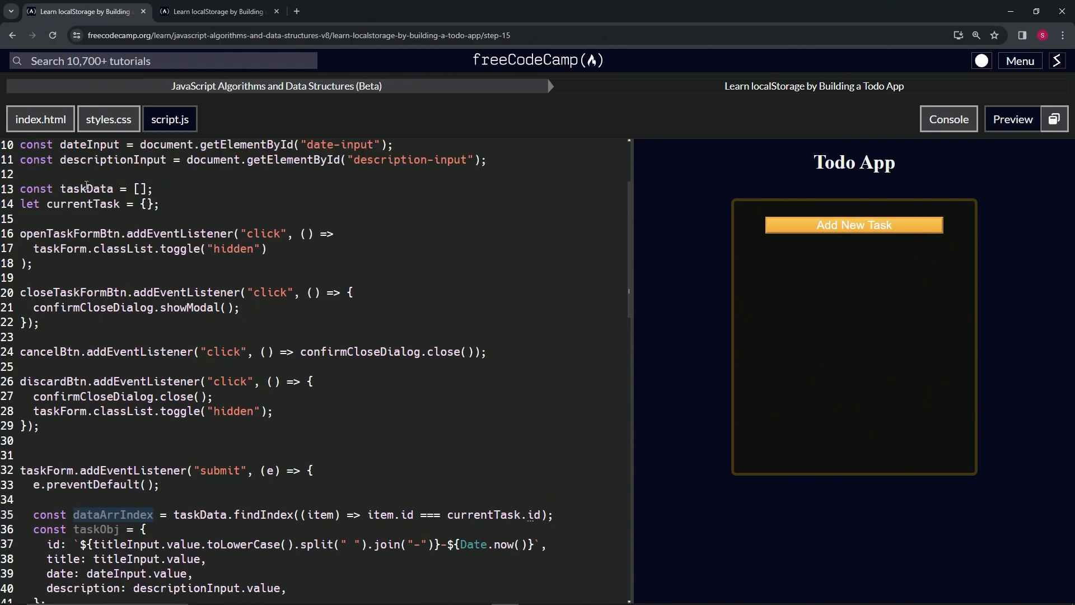
scroll("down", 3)
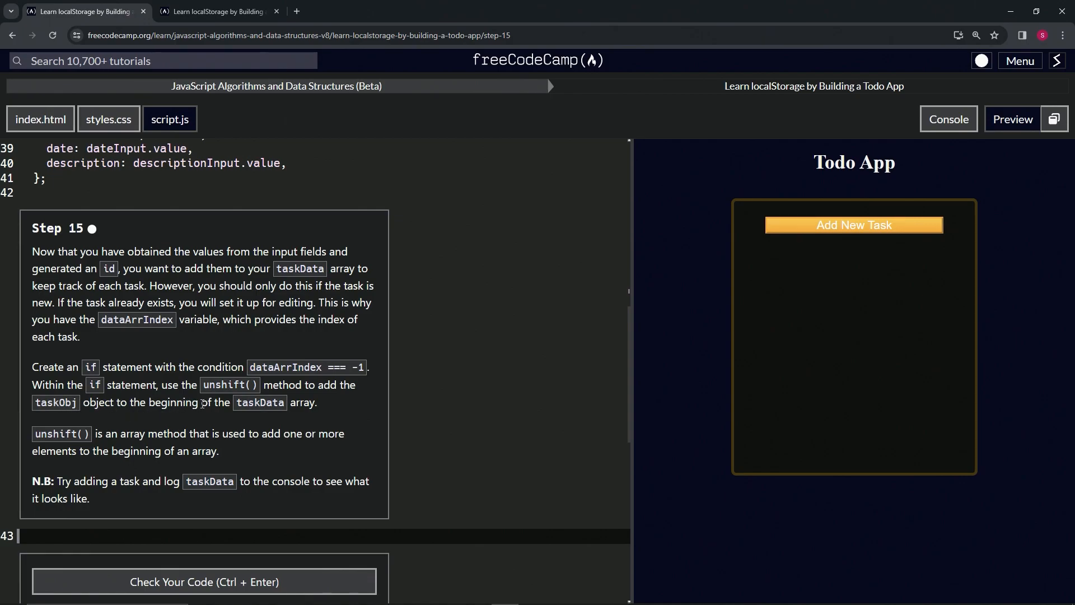
mouse_move(62, 430)
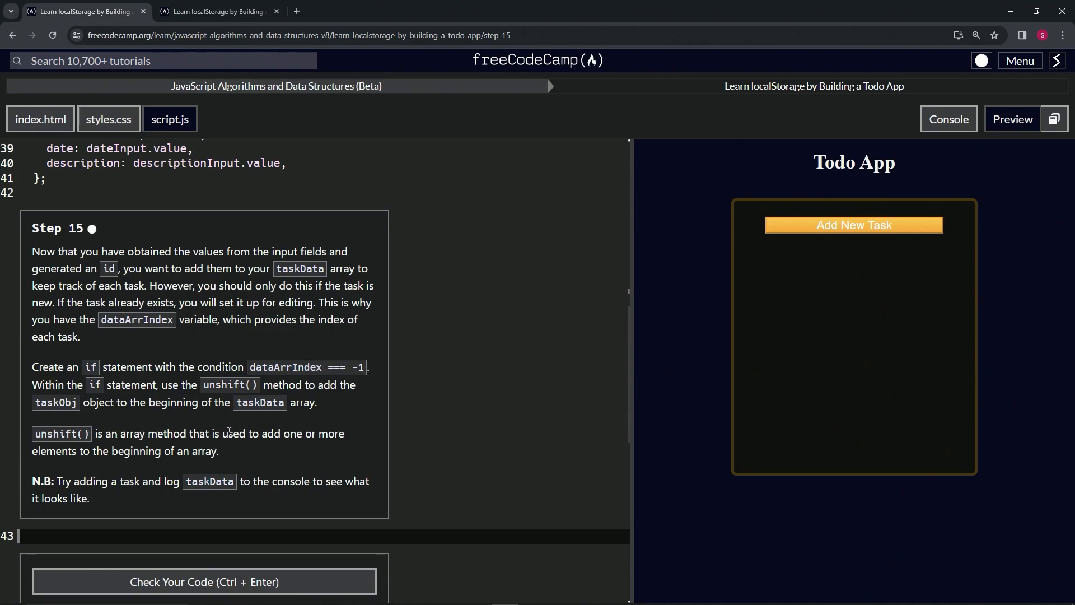
mouse_move(86, 465)
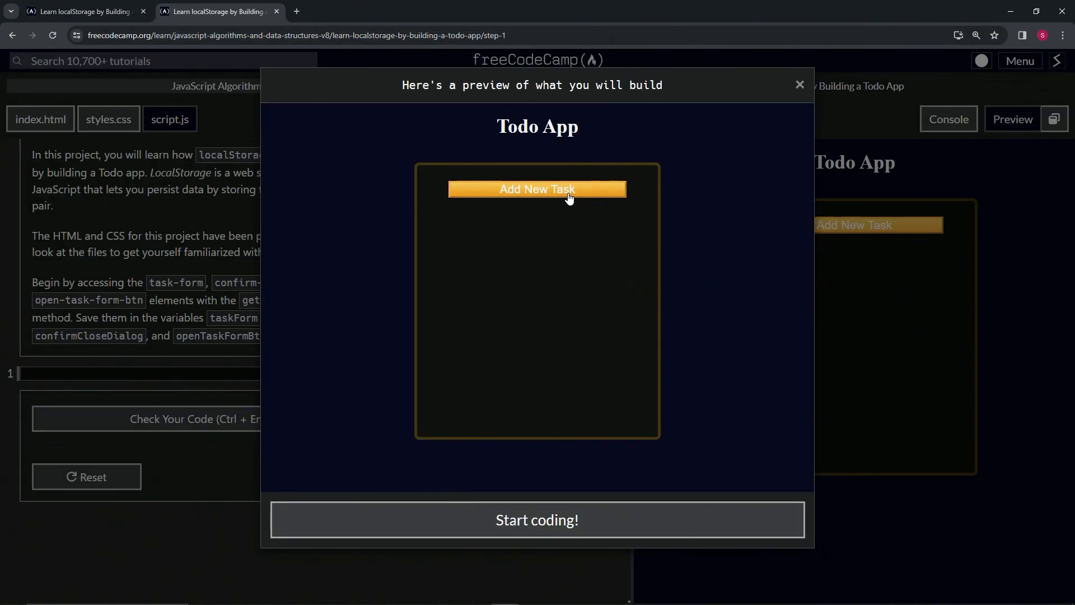
Step: Add a first task 'adfadf' dated 2024-04-26 in the Todo App preview
left_click(536, 190)
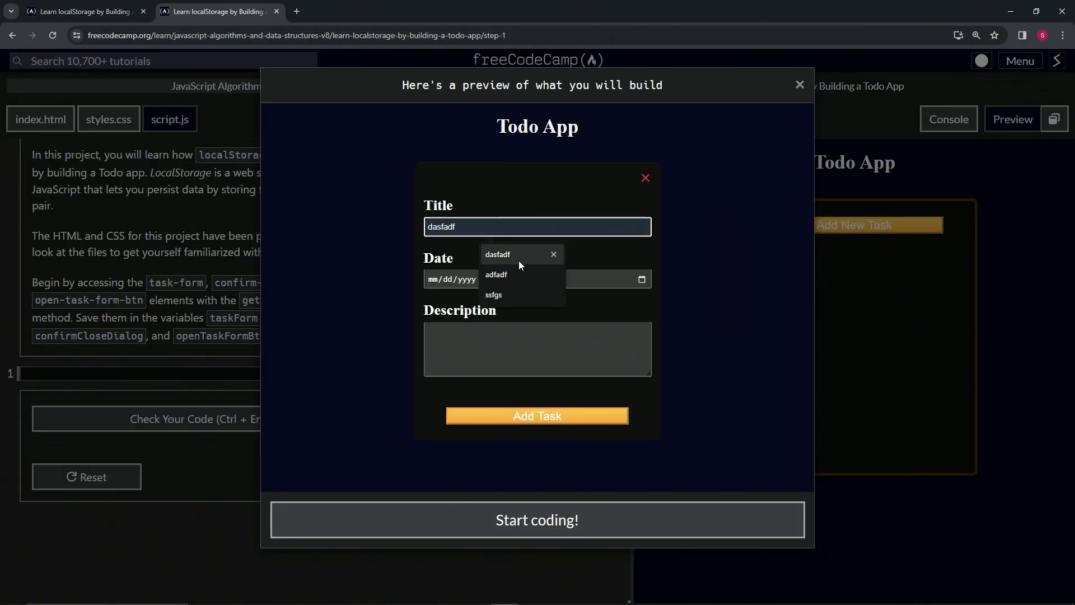
left_click(496, 274)
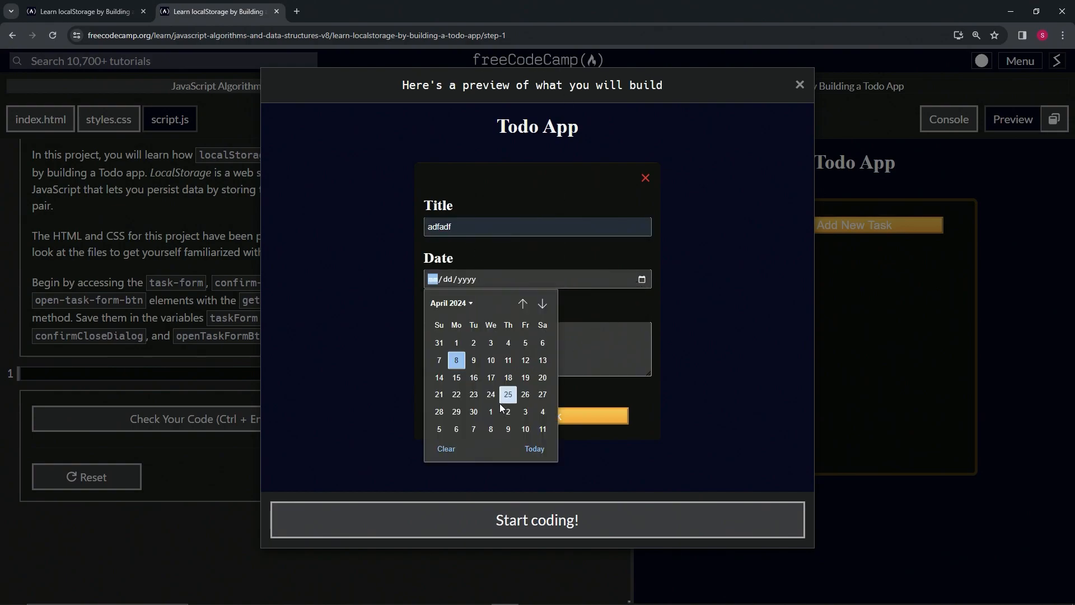
left_click(524, 393)
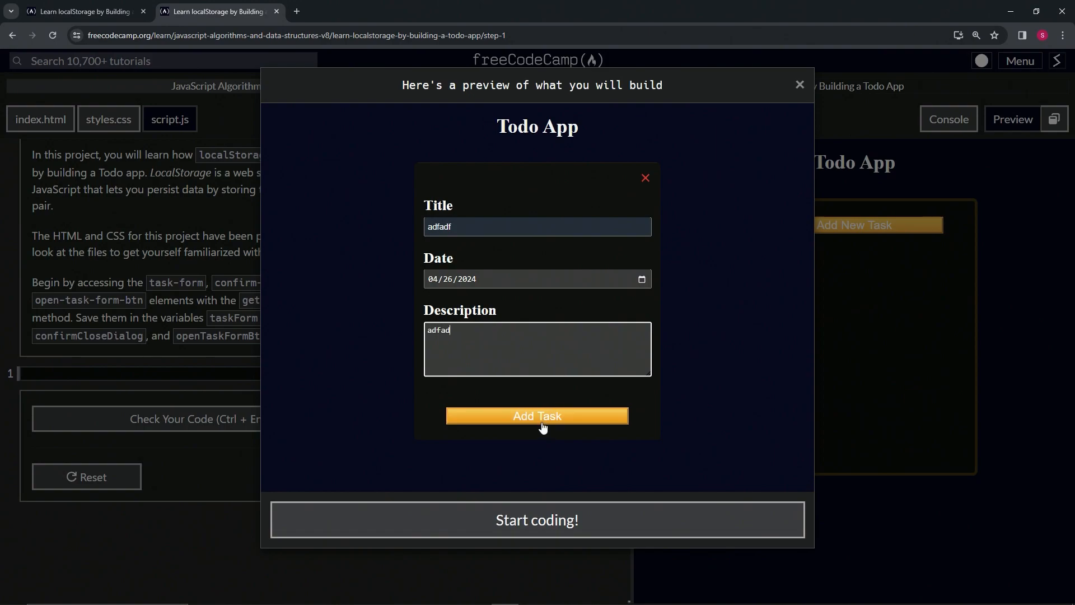
left_click(536, 416)
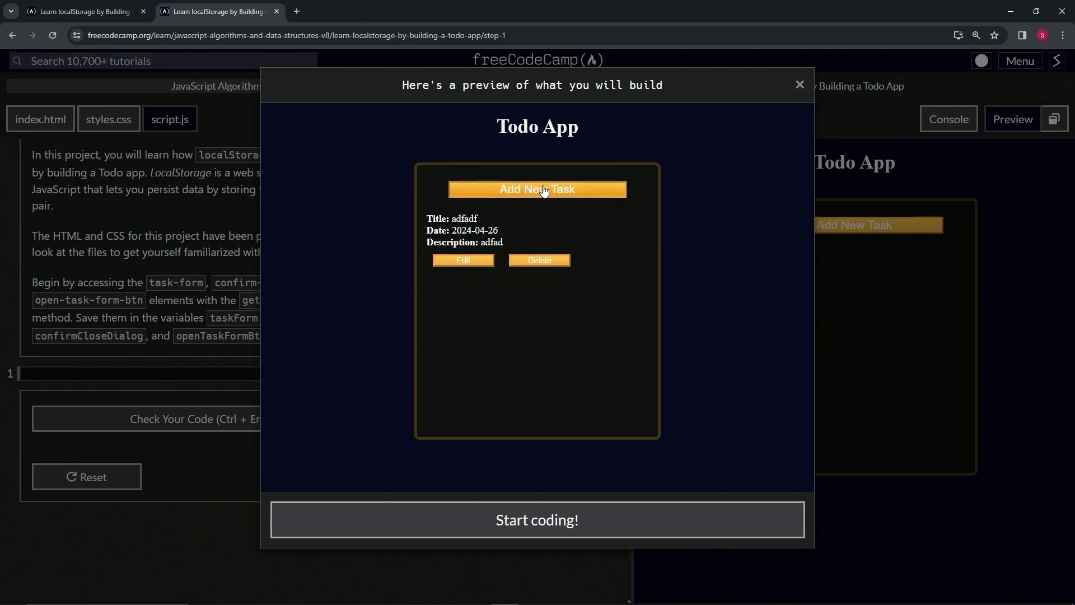
Step: Add a second task 'ssfgs' dated 2024-04-24 in the preview
left_click(537, 189)
type("ssfgs")
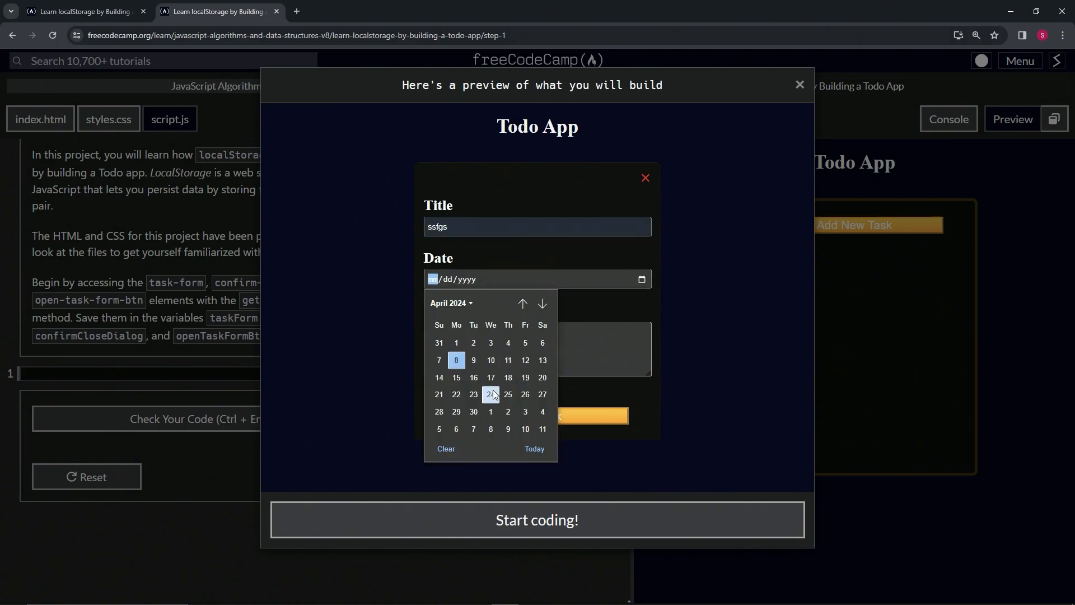
left_click(491, 394)
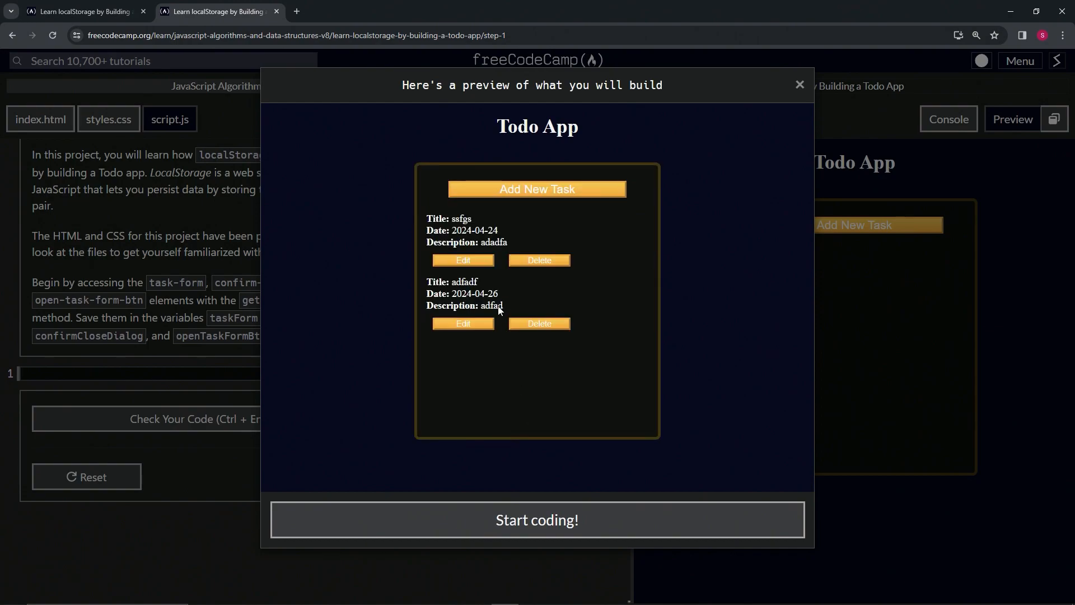
mouse_move(515, 354)
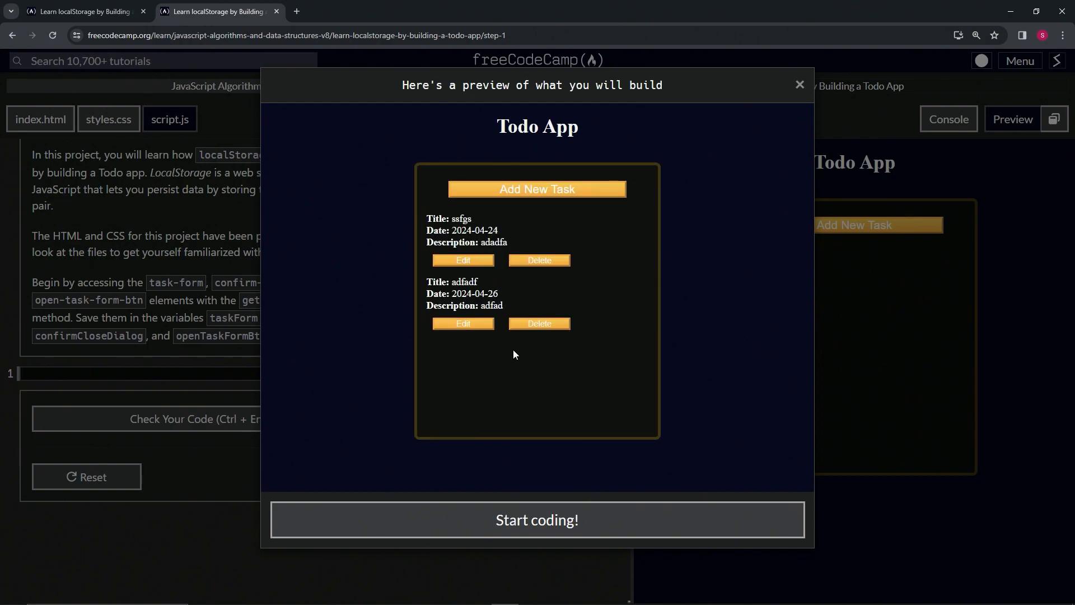
mouse_move(482, 351)
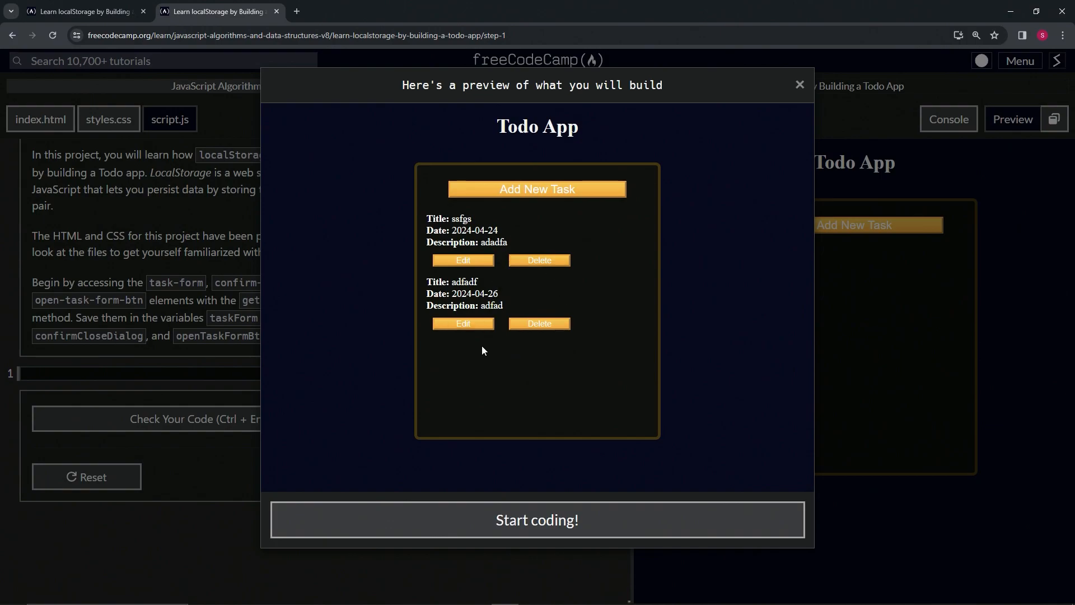
mouse_move(542, 203)
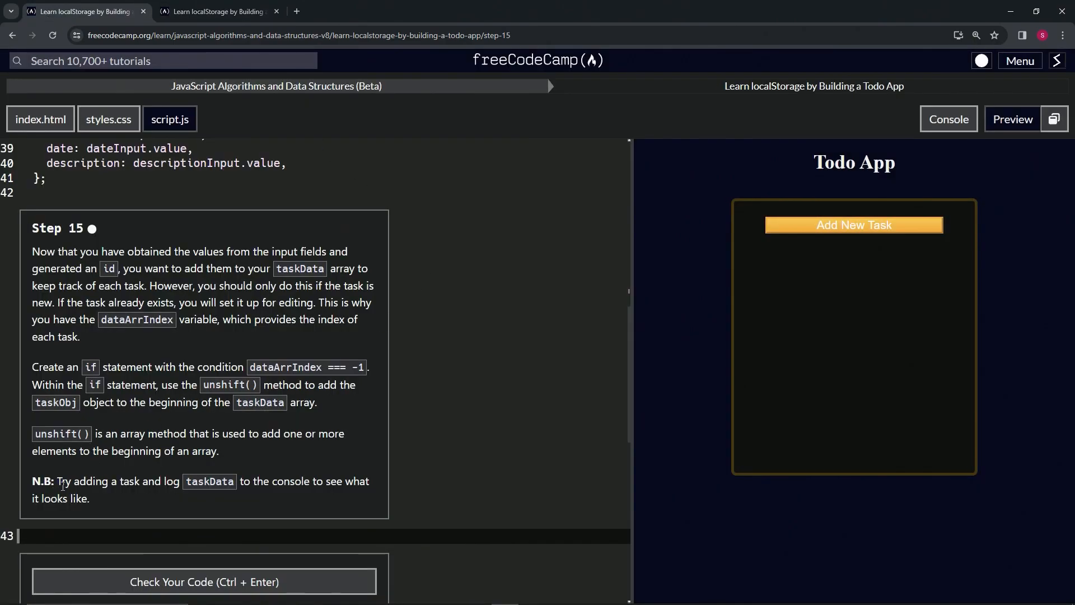
mouse_move(127, 494)
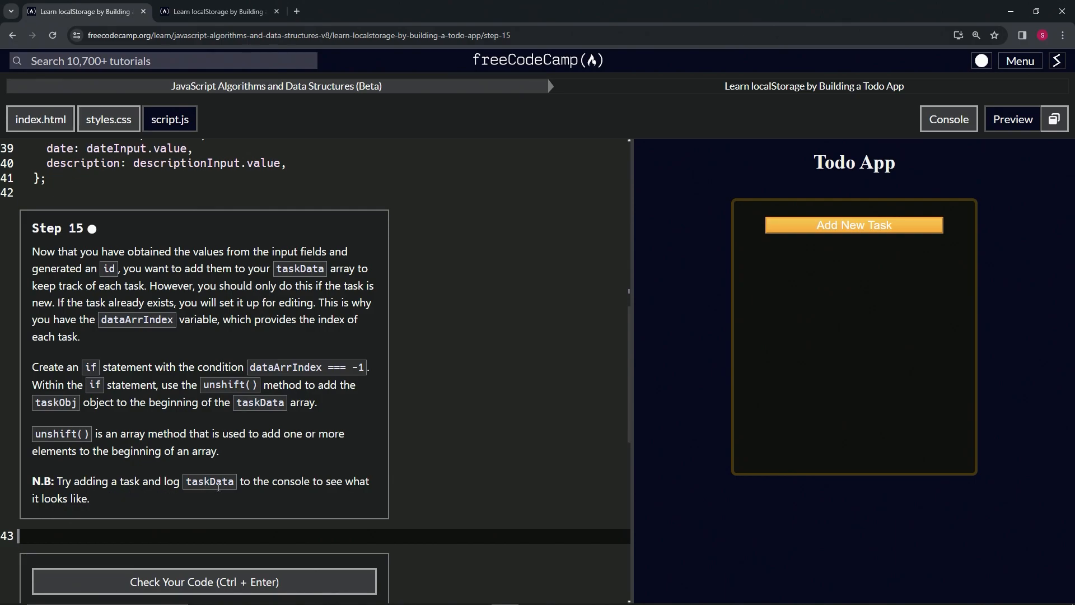
mouse_move(93, 494)
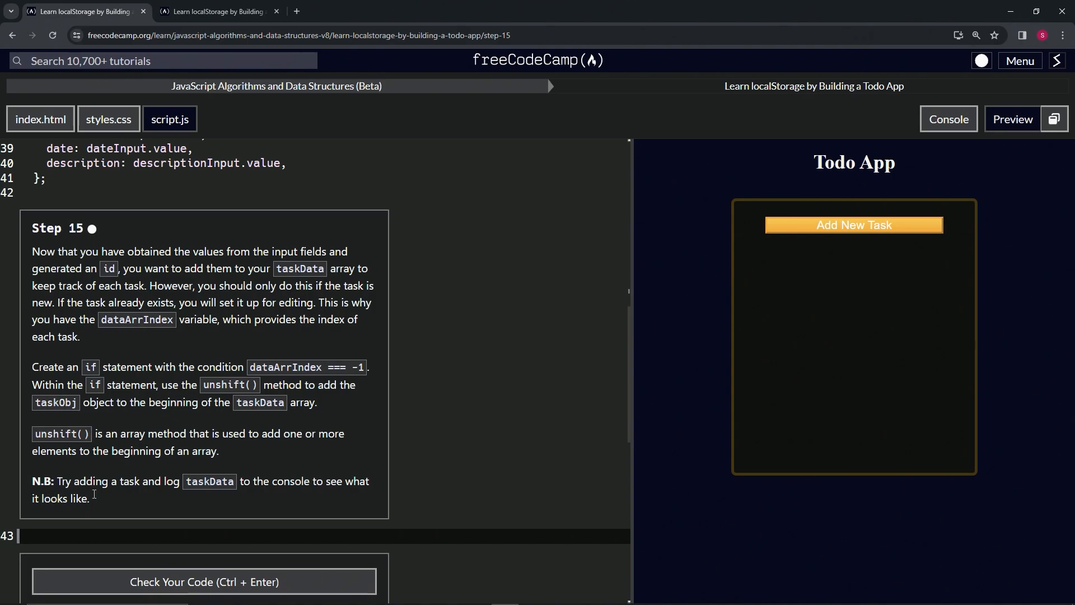
left_click(110, 535)
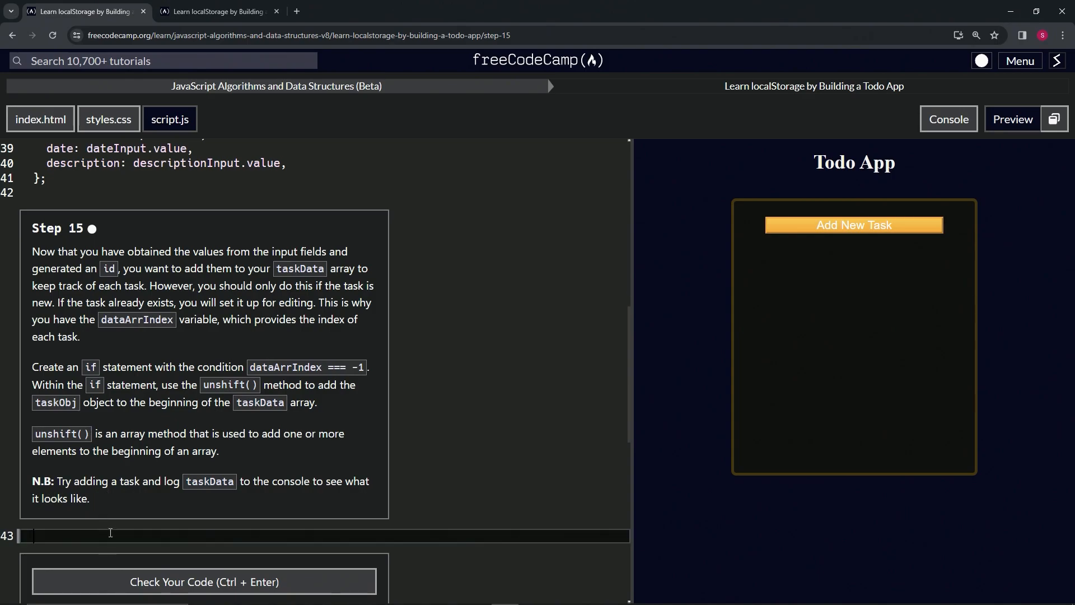
mouse_move(94, 379)
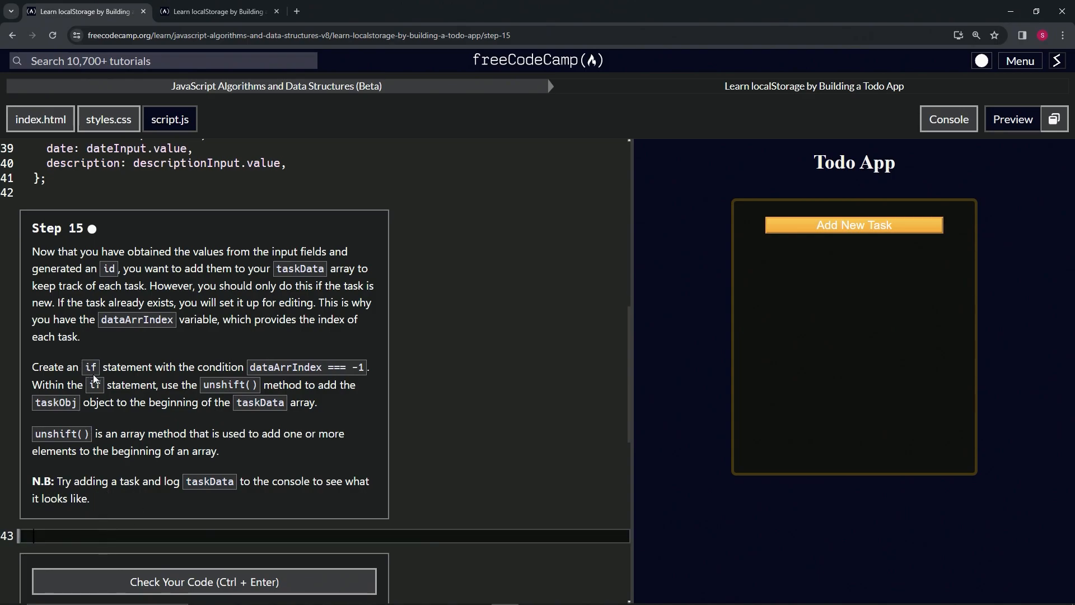
mouse_move(399, 381)
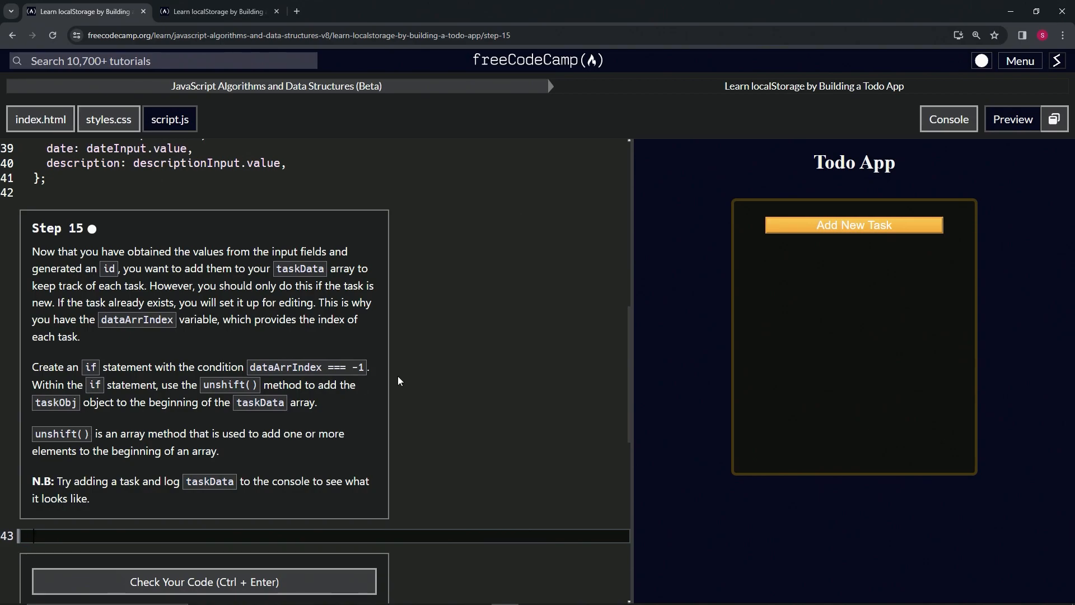
Step: Write the condition if (dataArrIndex === -1) { } on line 43 of script.js
type("if (")
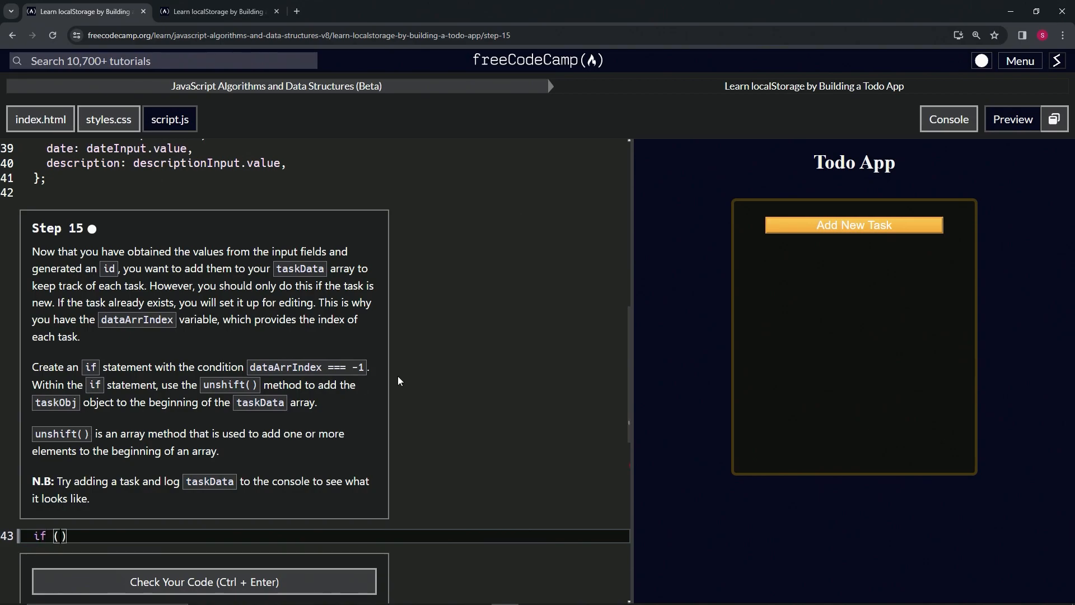
type("dataArrIndex === -1")
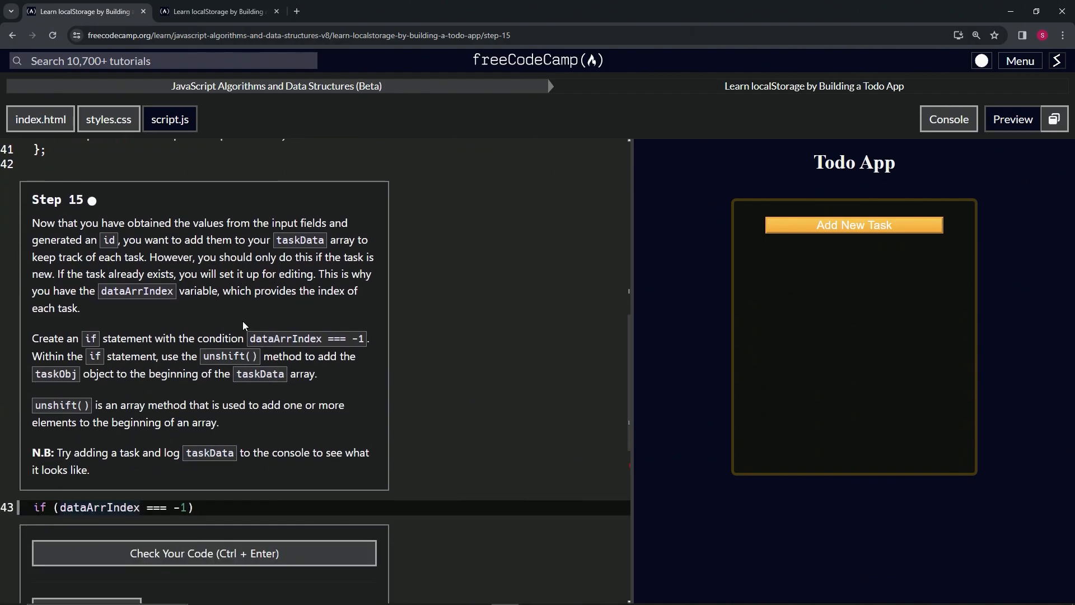
scroll("down", 3)
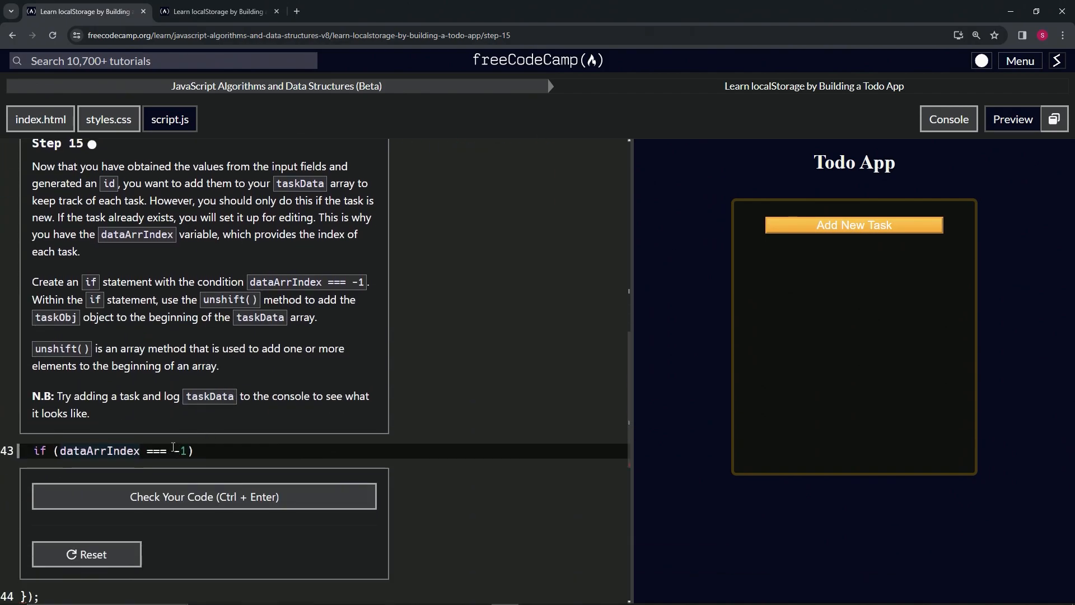
type("{}")
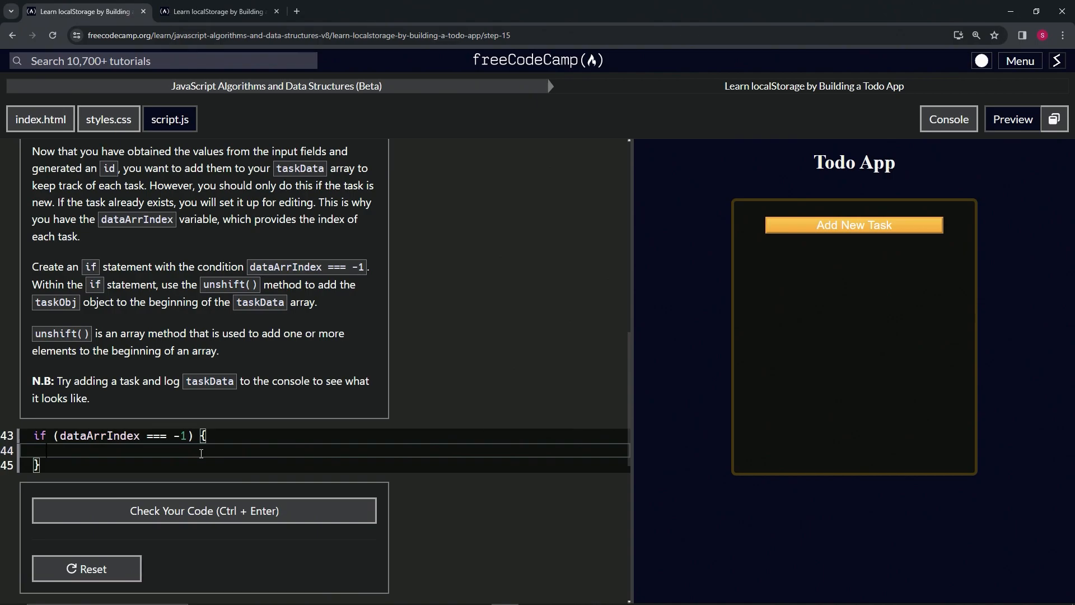
Step: Fill the block with taskData.unshift(taskObj) and add console.log(taskData) after it
type("task")
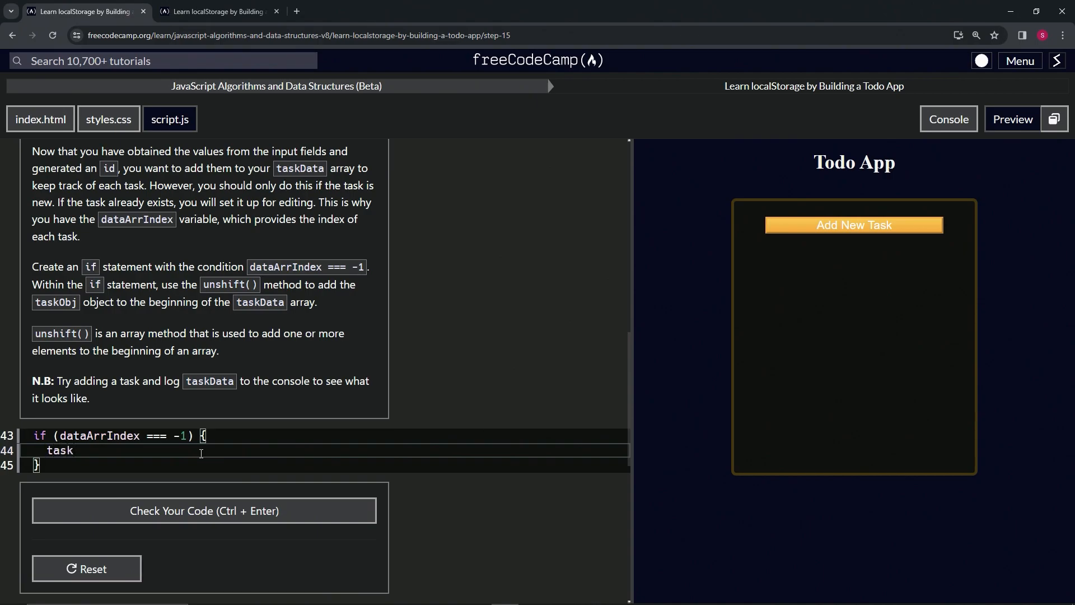
type("Obj")
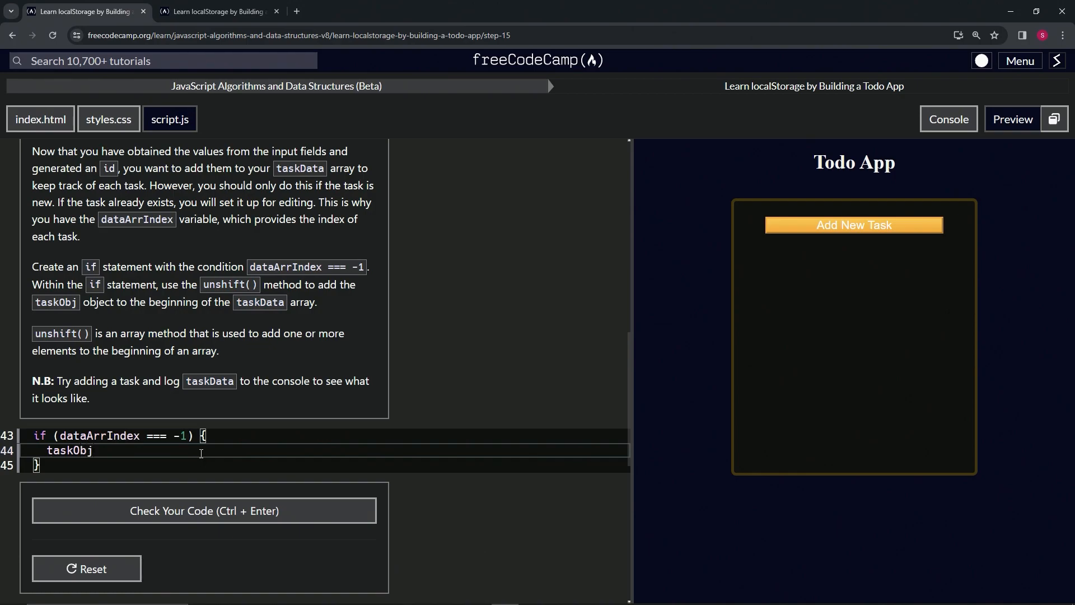
key("Backspace")
type("Data.")
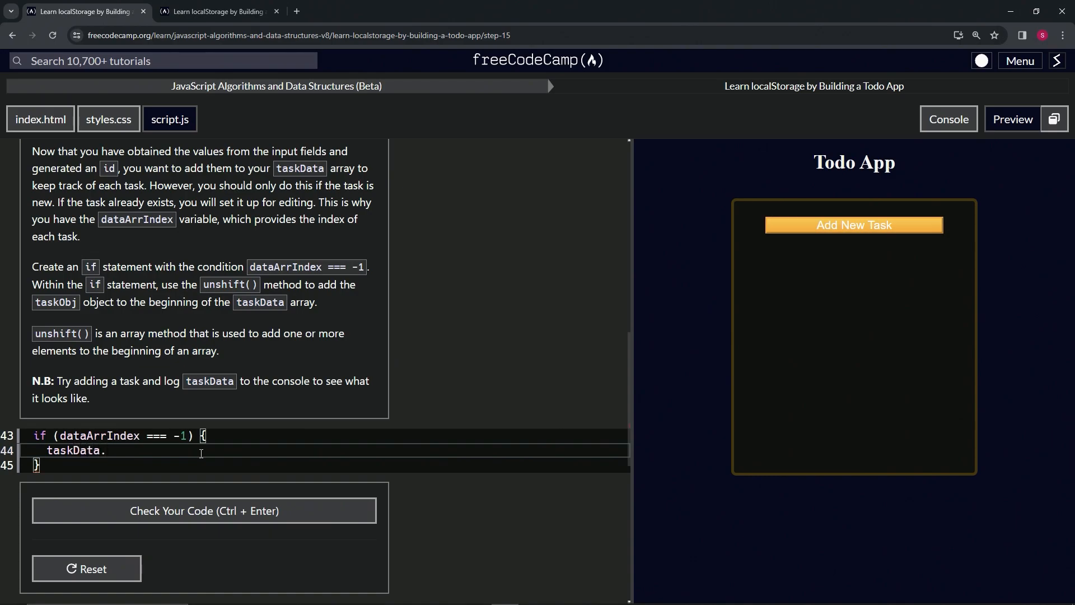
type("unshif")
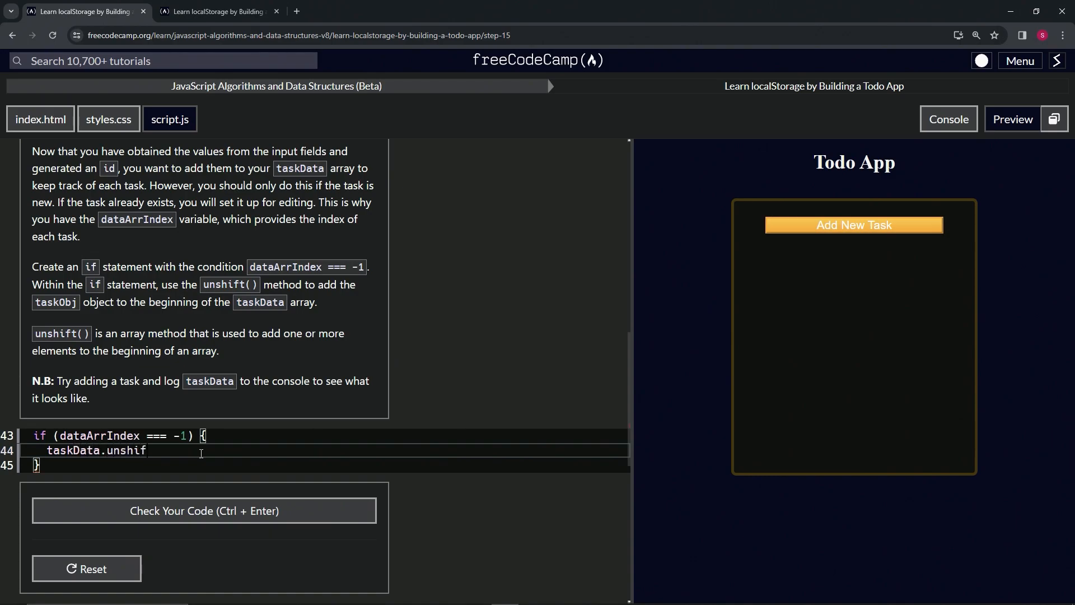
type("()")
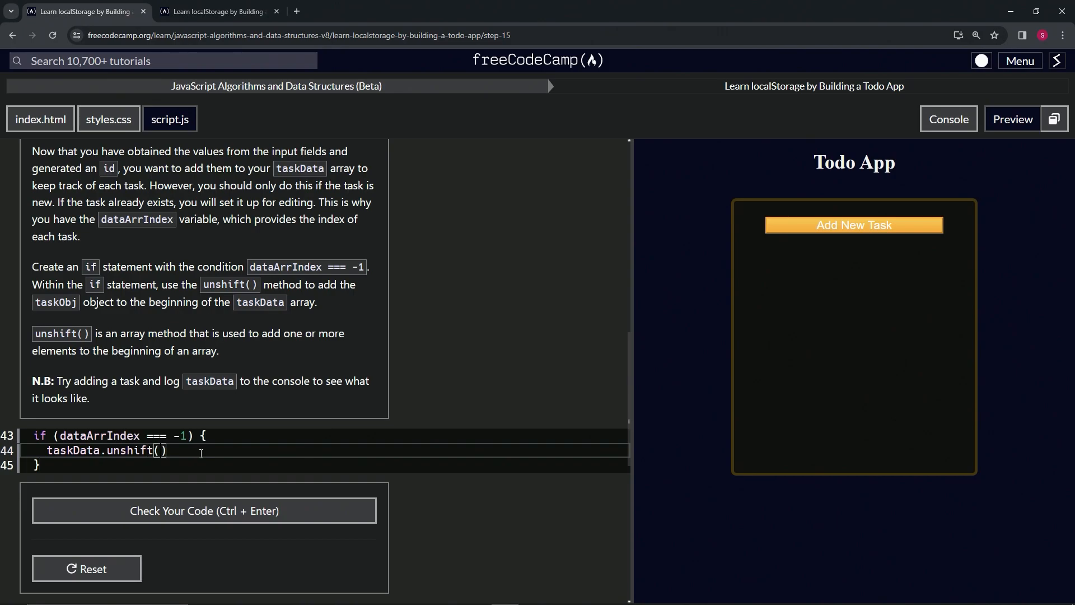
type("taskObj")
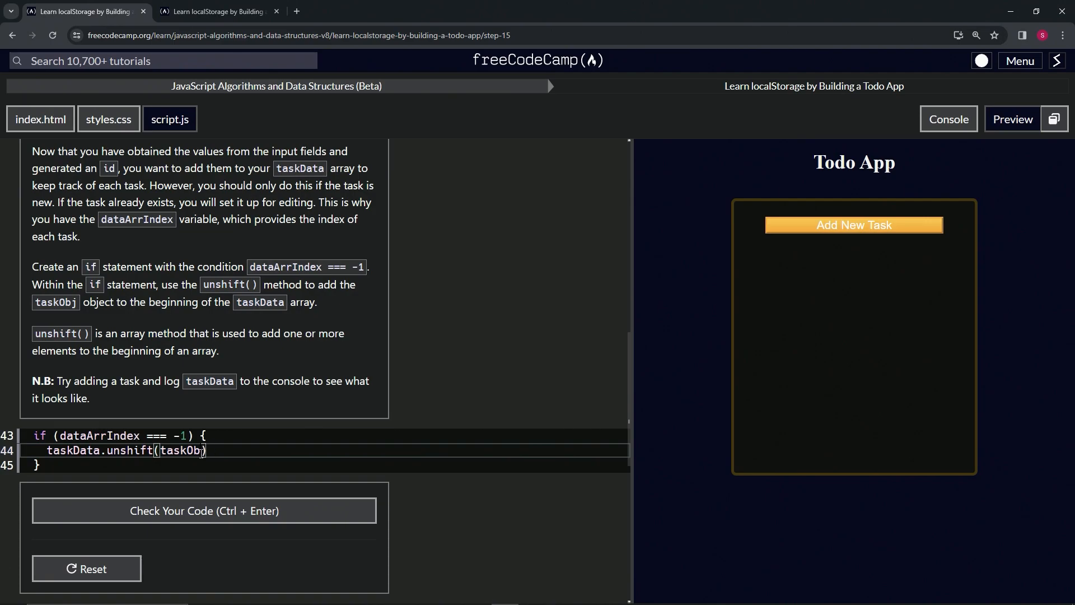
type(")")
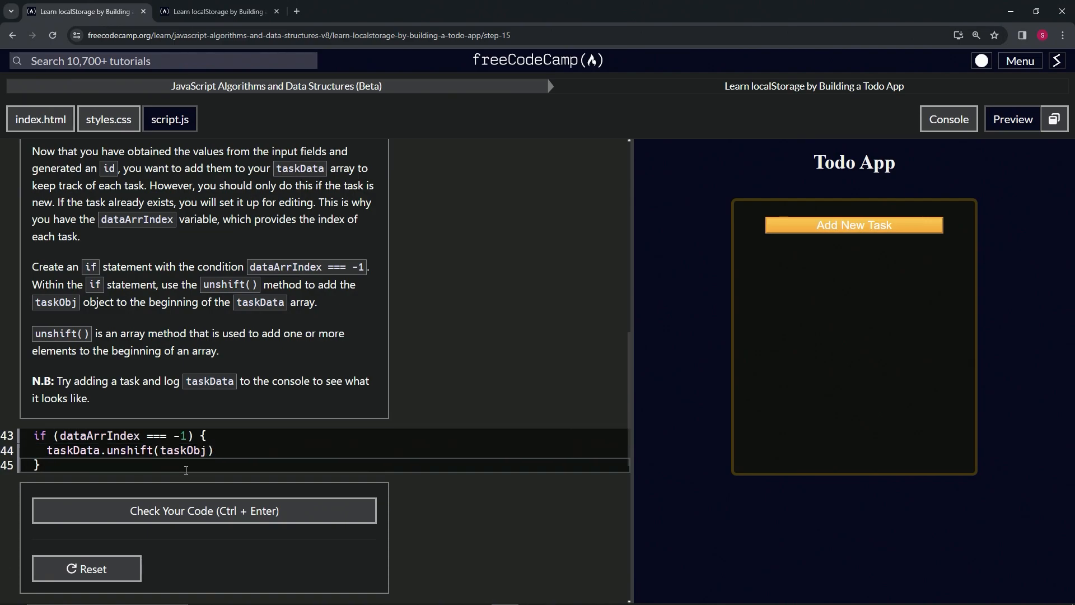
type("console.log(taskData)")
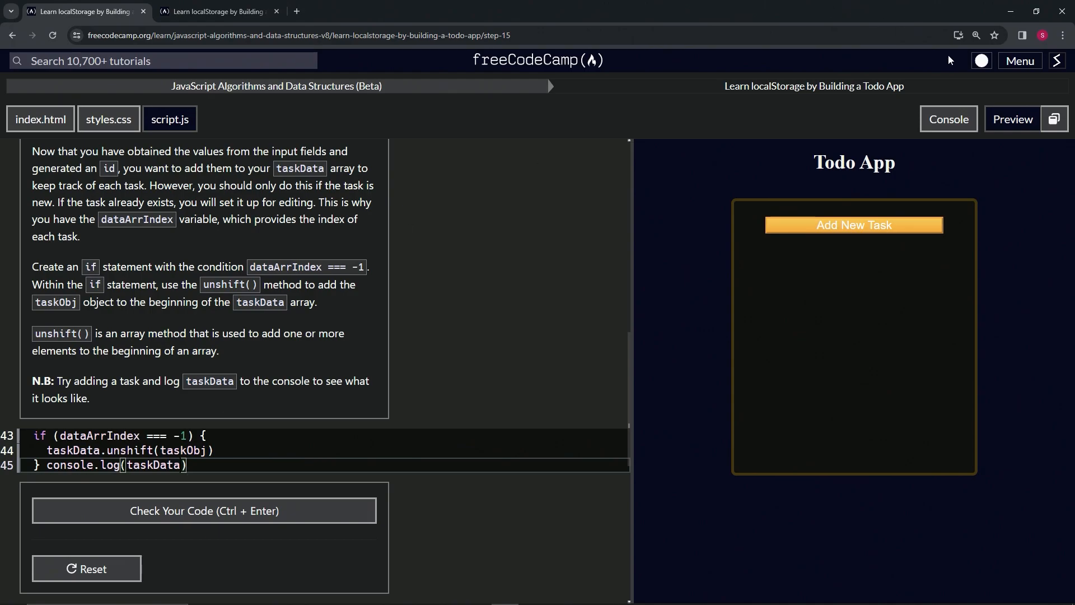
Step: Add a test task in the preview with the Console open so taskData gets logged
left_click(948, 119)
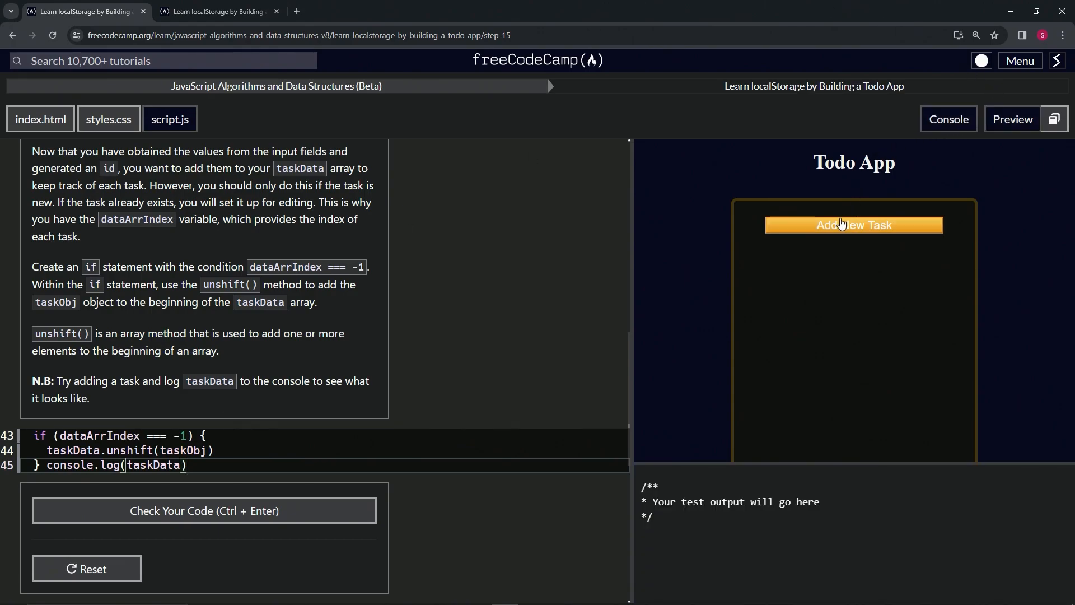
left_click(853, 225)
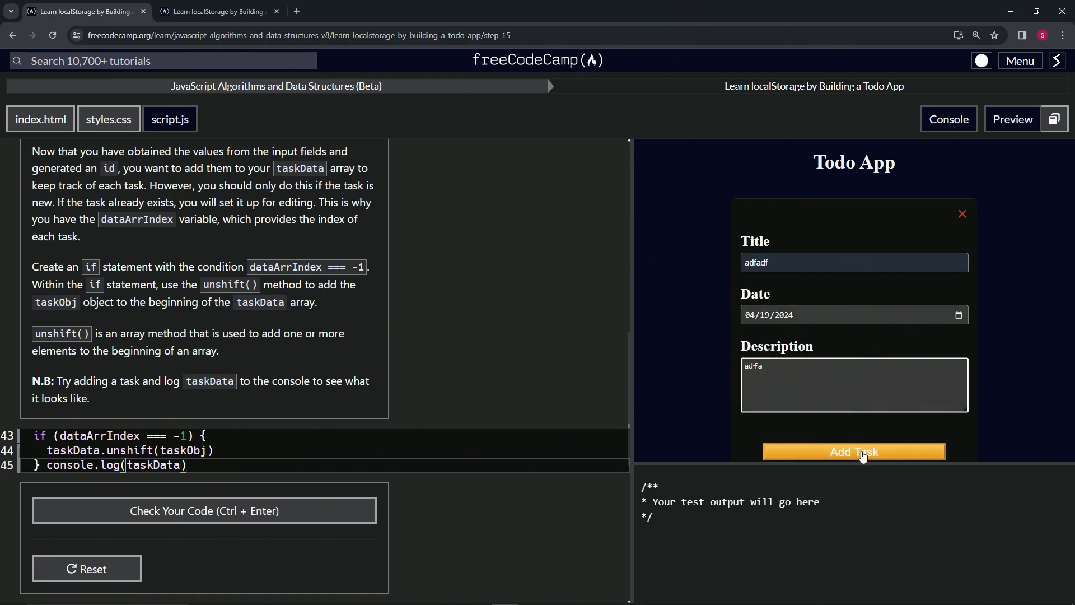
left_click(853, 452)
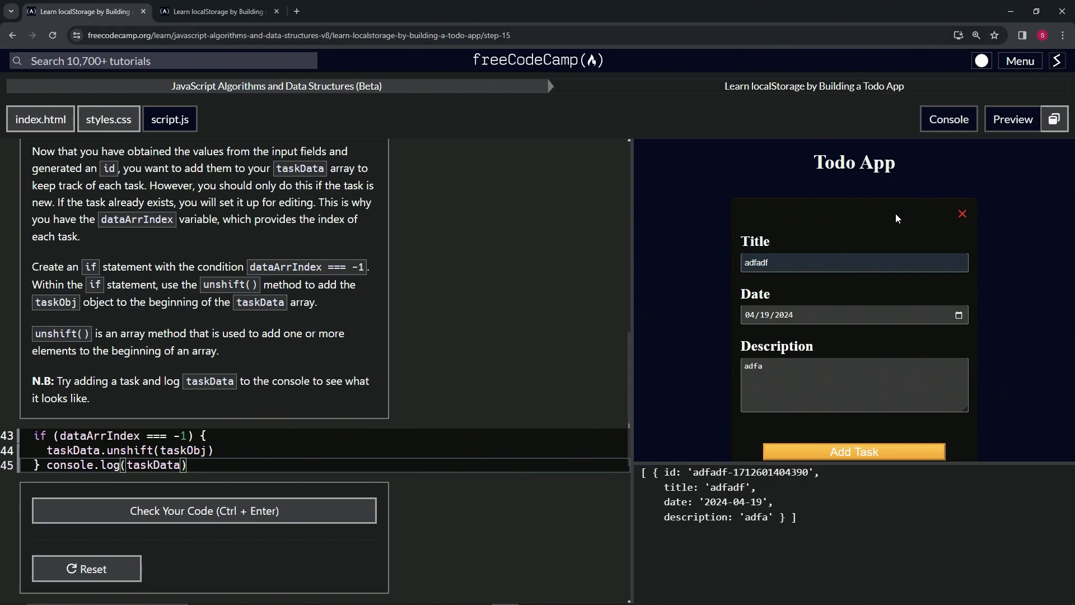
mouse_move(695, 481)
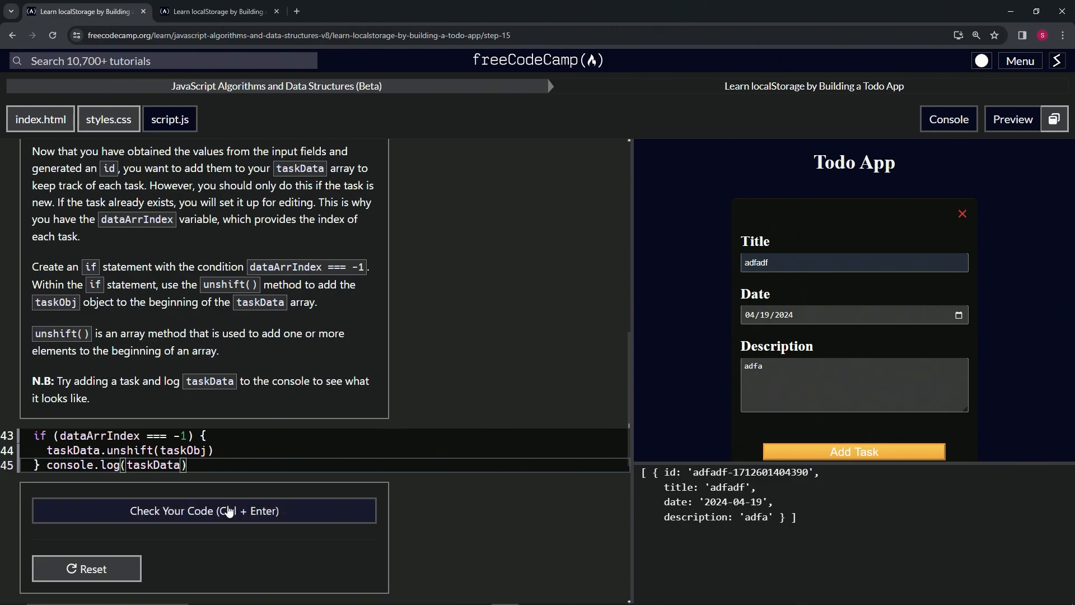
Step: Check the Step 15 code, submit it and advance to Step 16
left_click(203, 511)
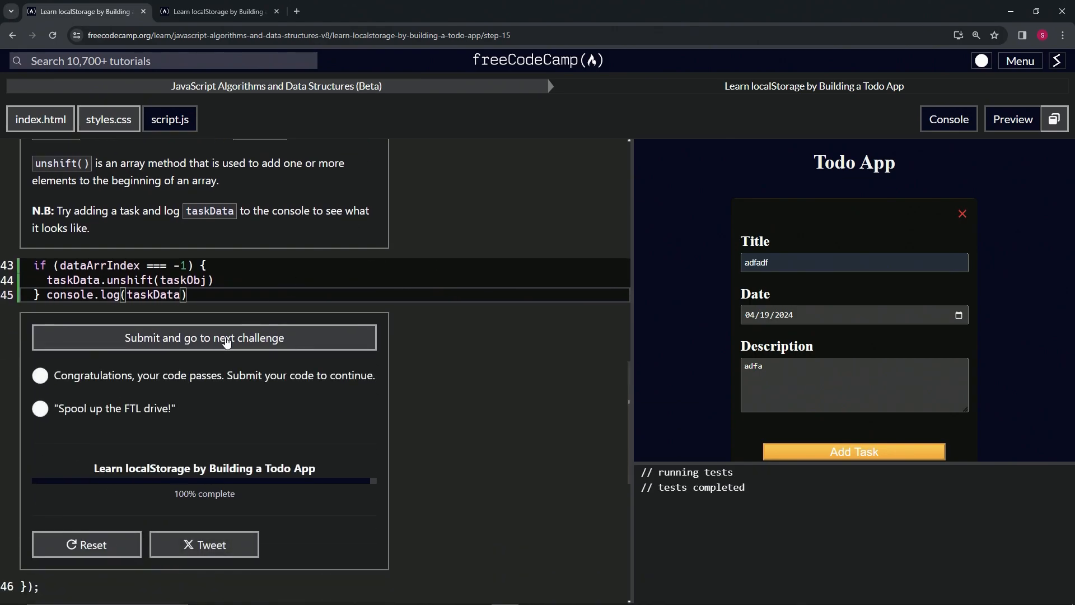
left_click(203, 337)
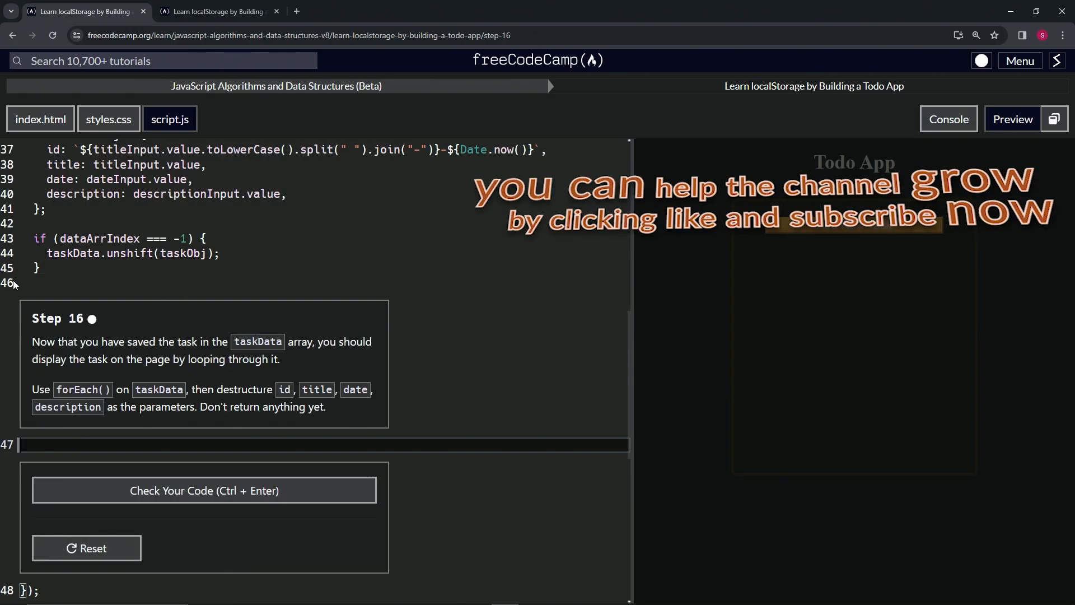
mouse_move(123, 332)
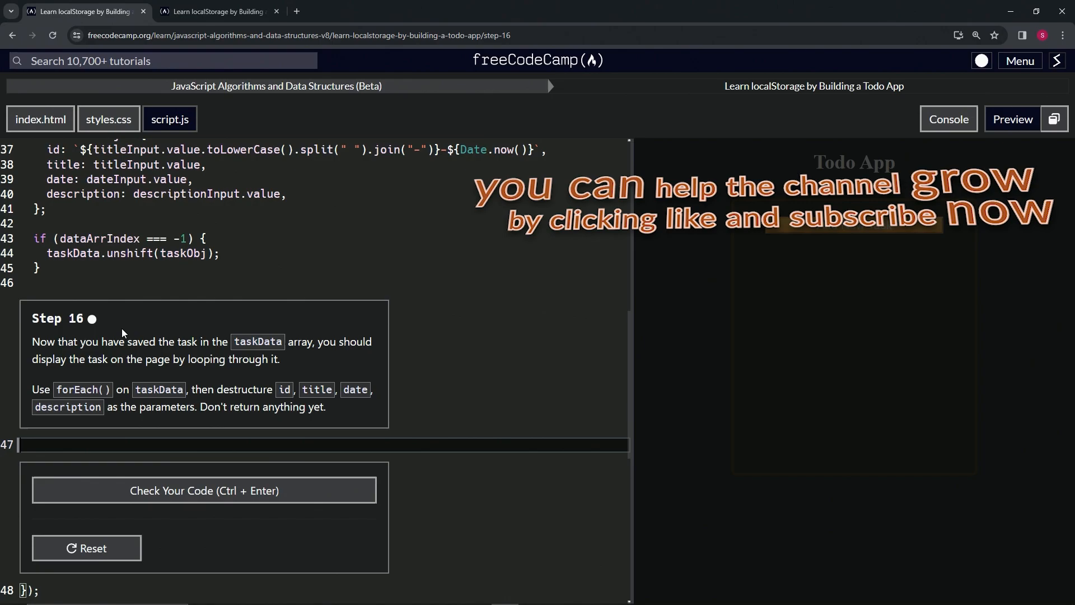